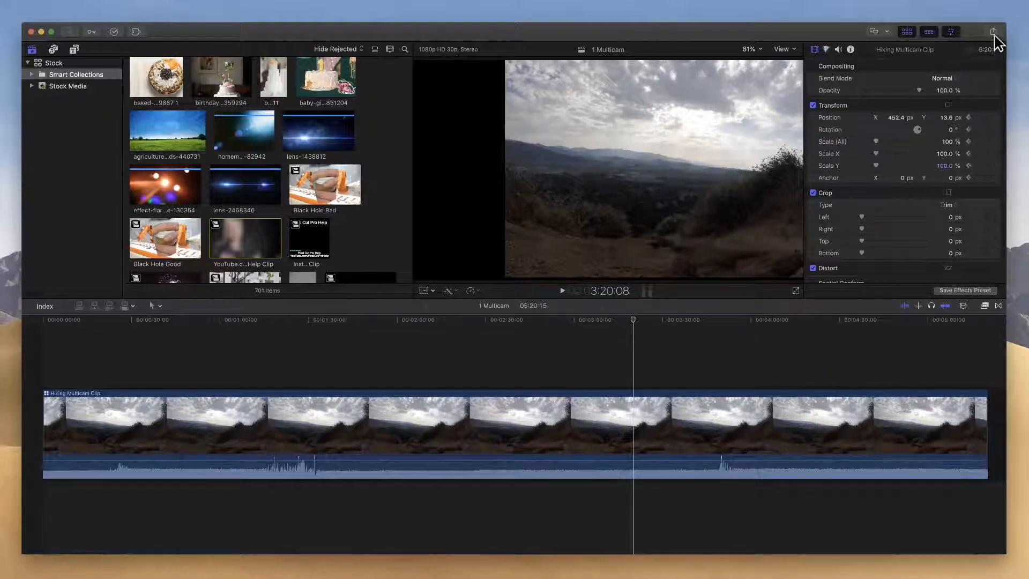
# Step: Choose DVD from the Share destinations menu for the 1 Multicam project
pyautogui.click(993, 31)
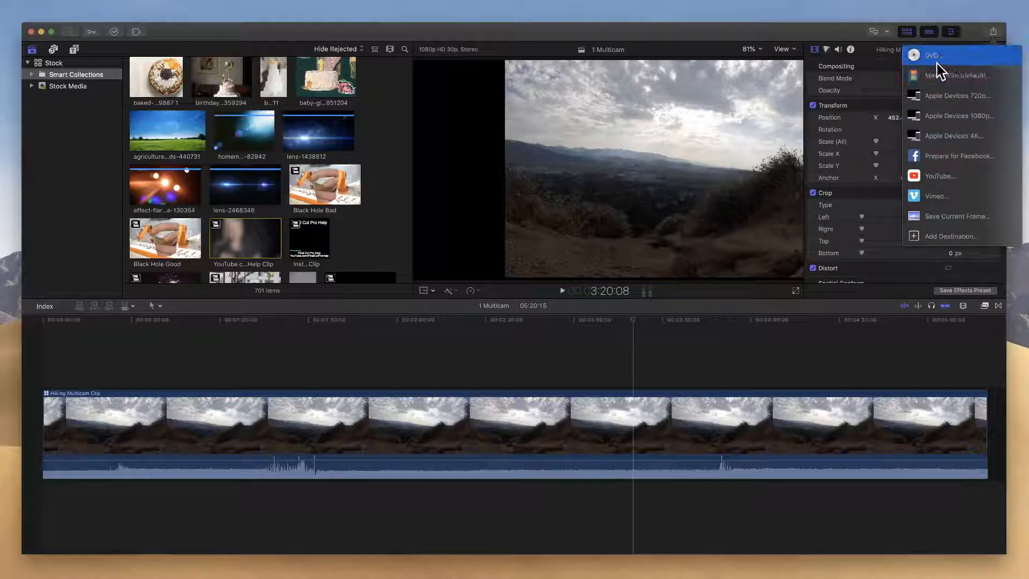
pyautogui.moveTo(955, 68)
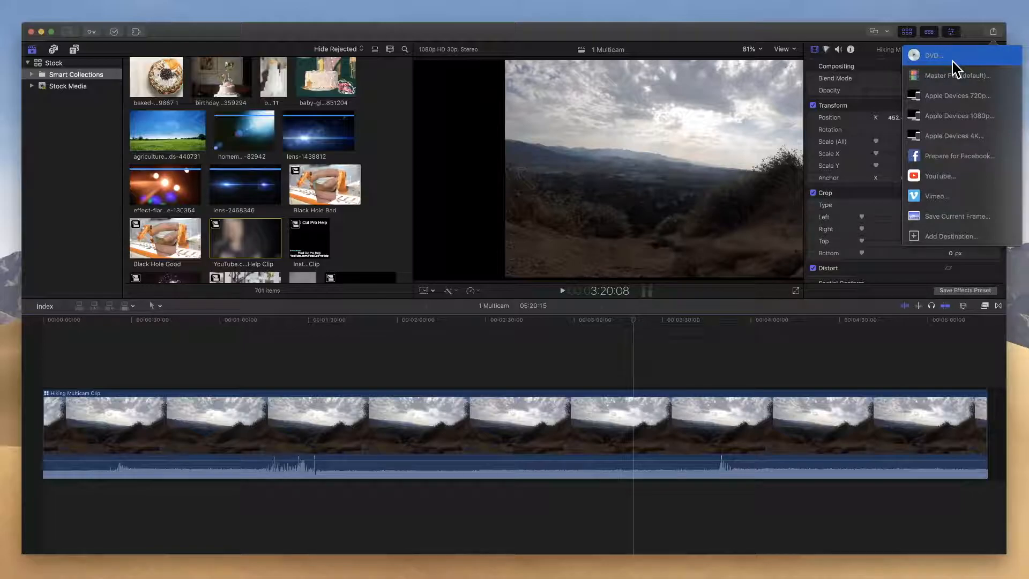
pyautogui.moveTo(956, 216)
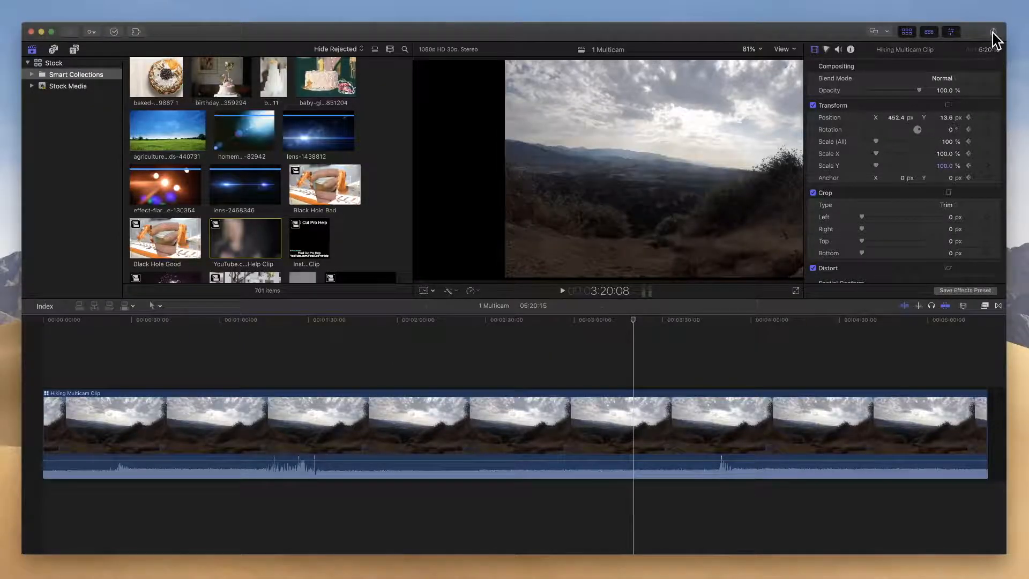
pyautogui.click(993, 31)
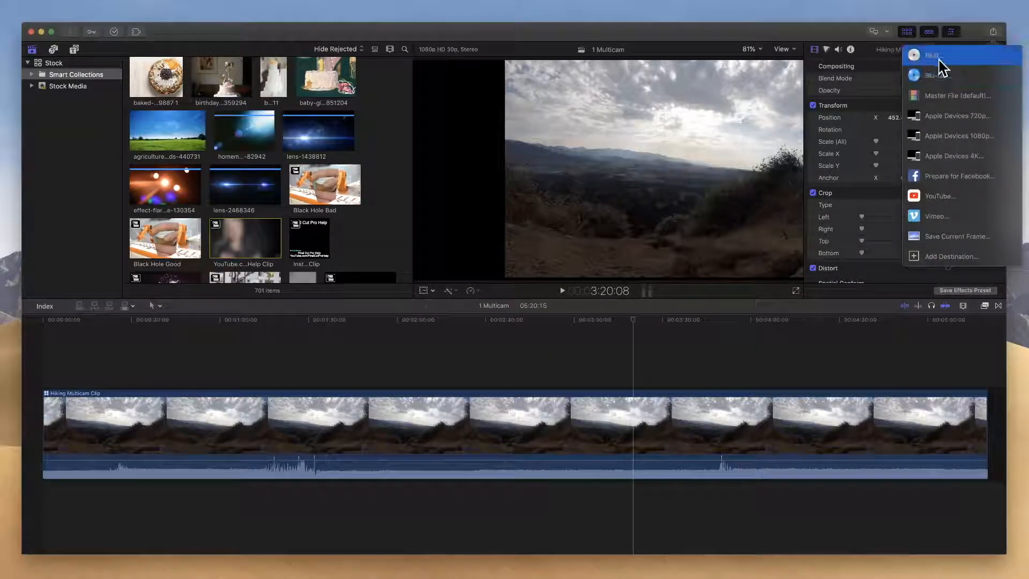
pyautogui.moveTo(950, 78)
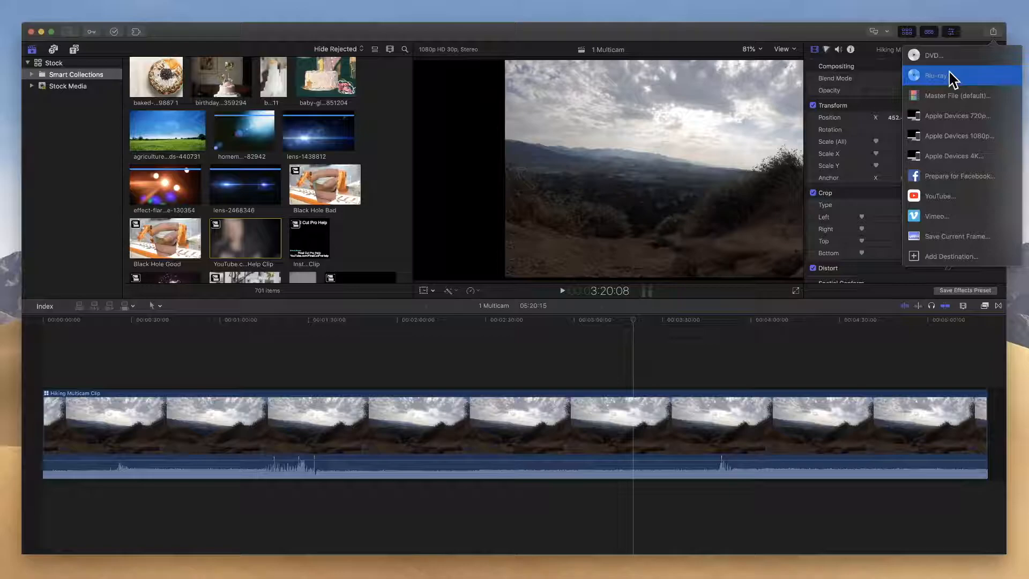
pyautogui.moveTo(958, 76)
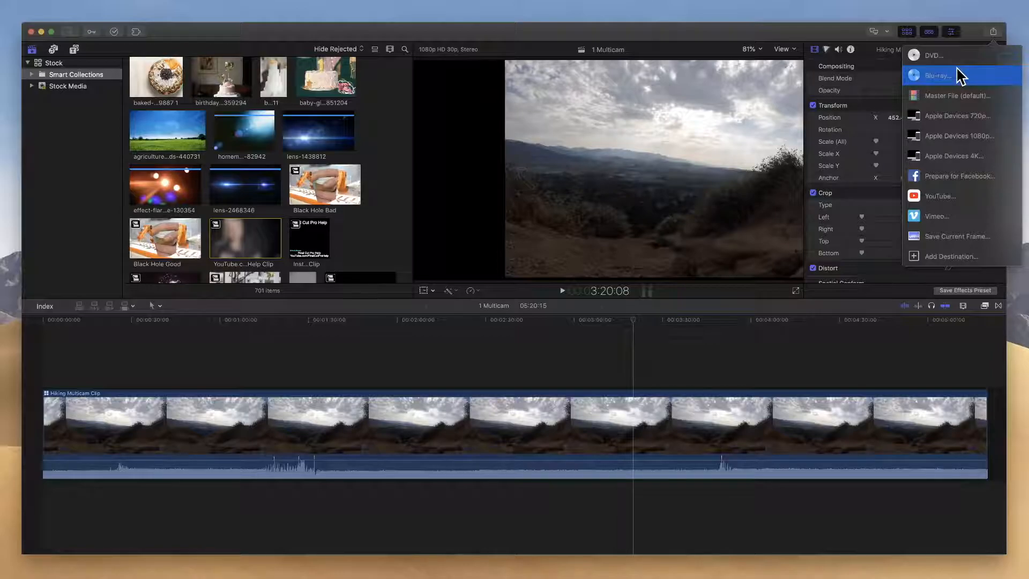
pyautogui.moveTo(935, 59)
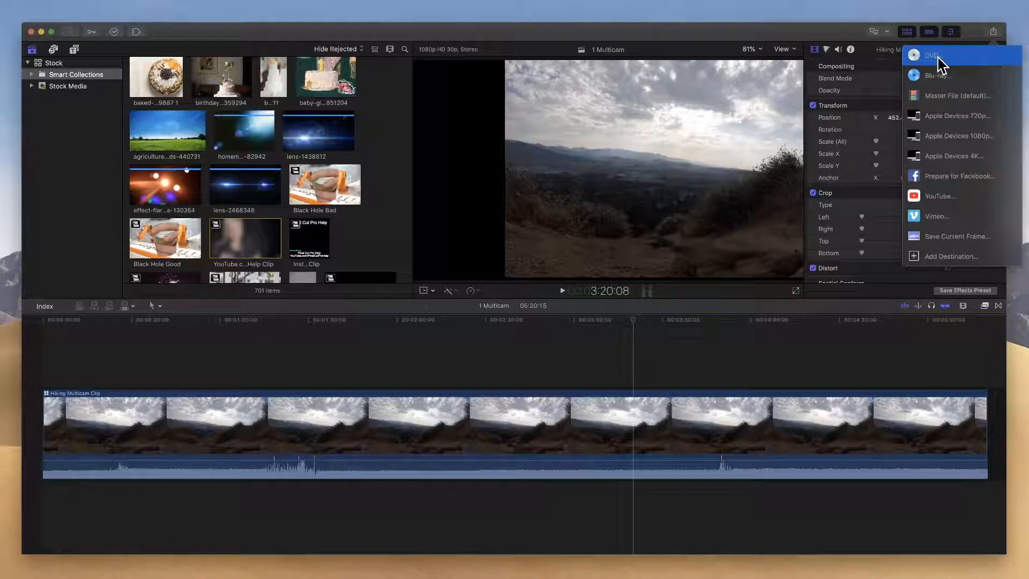
pyautogui.click(929, 55)
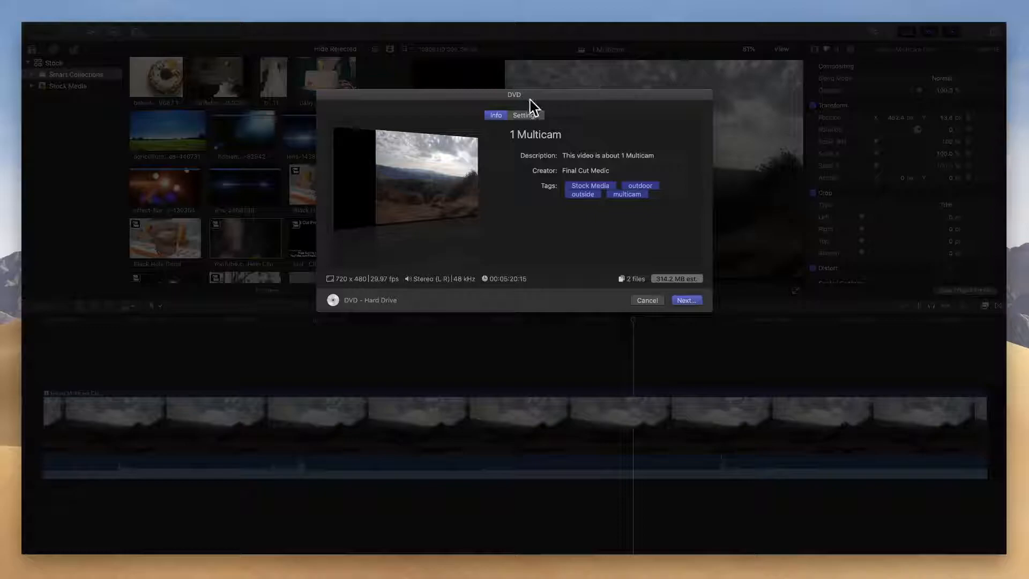
# Step: Change the disc Creator from Final Cut Medic to 'Jared'
pyautogui.click(495, 114)
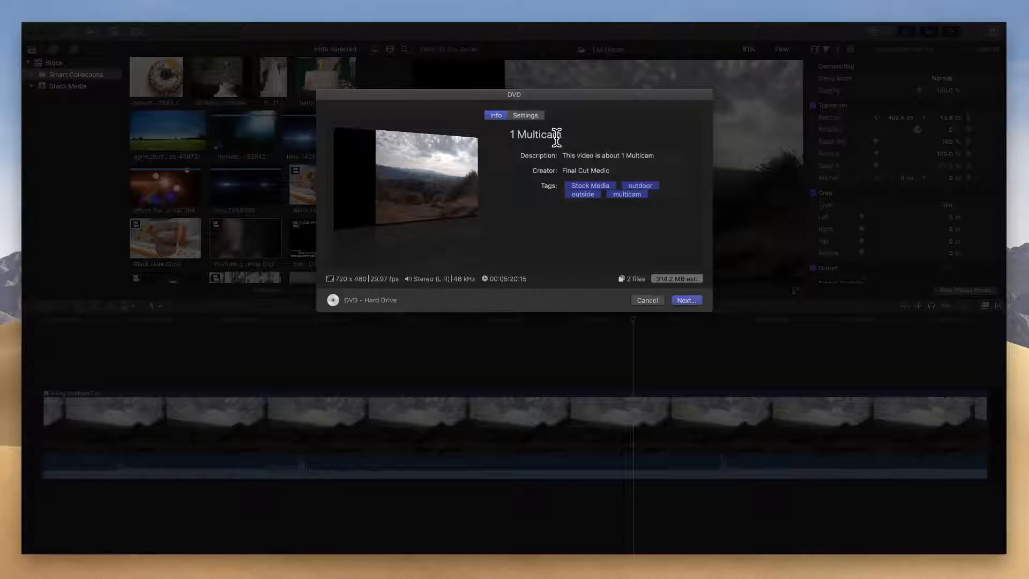
pyautogui.moveTo(520, 135)
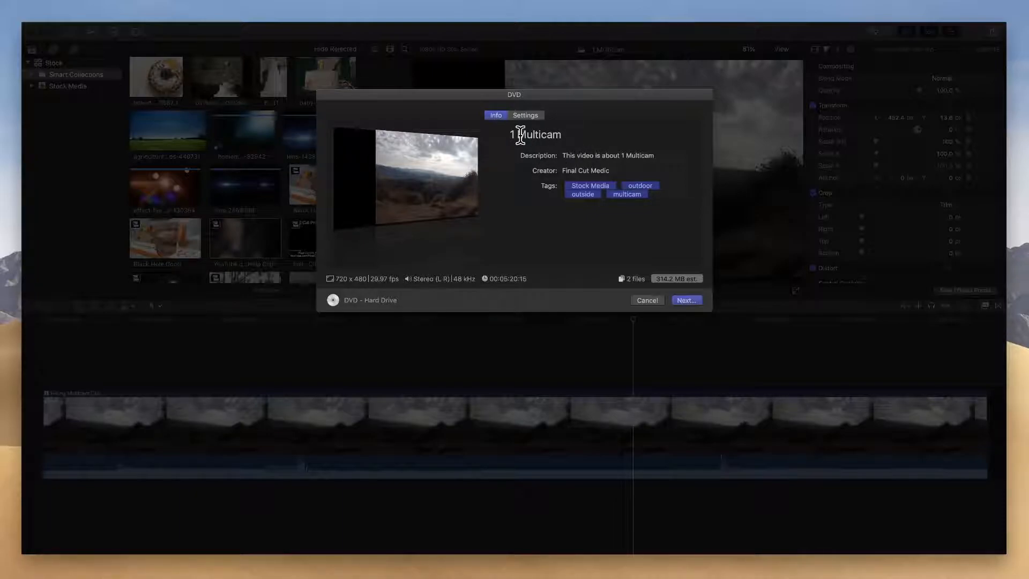
pyautogui.moveTo(569, 153)
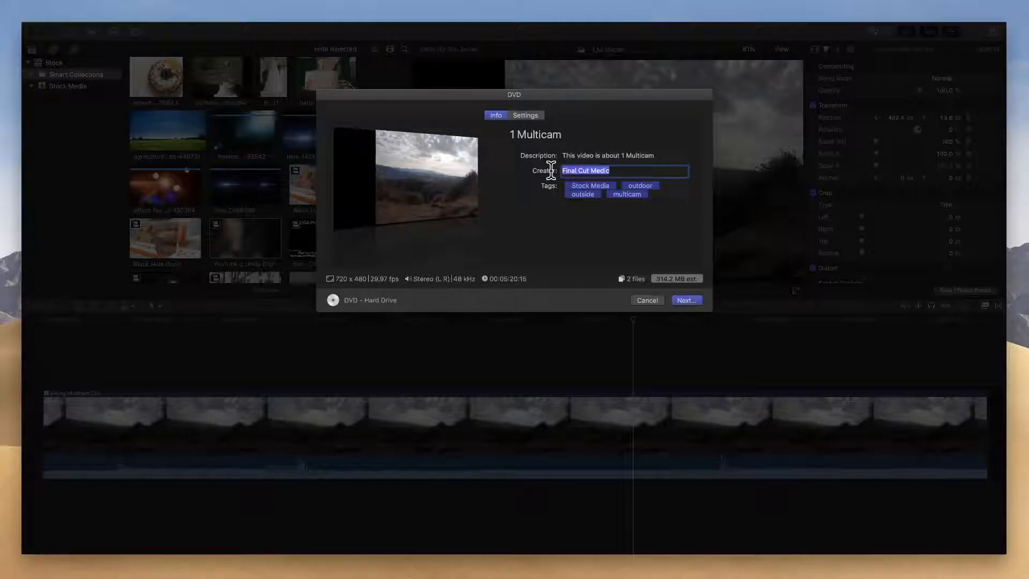
pyautogui.press('Delete')
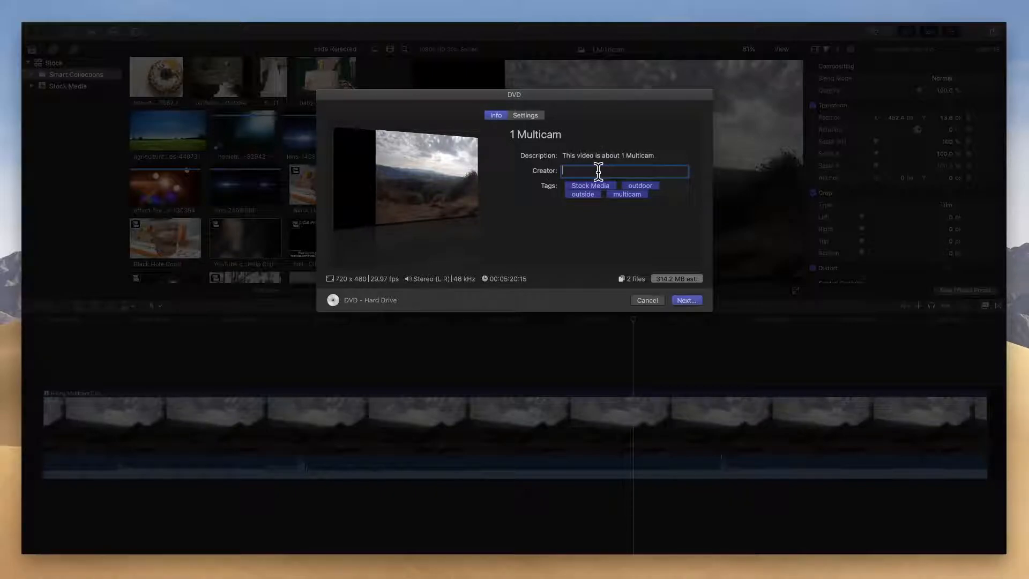
pyautogui.write('Jared')
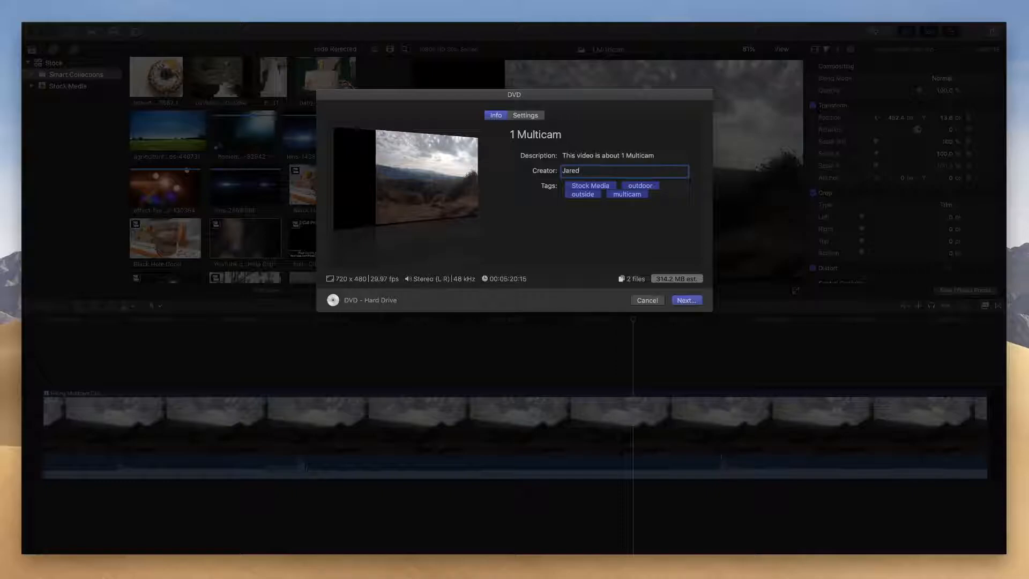
pyautogui.moveTo(602, 160)
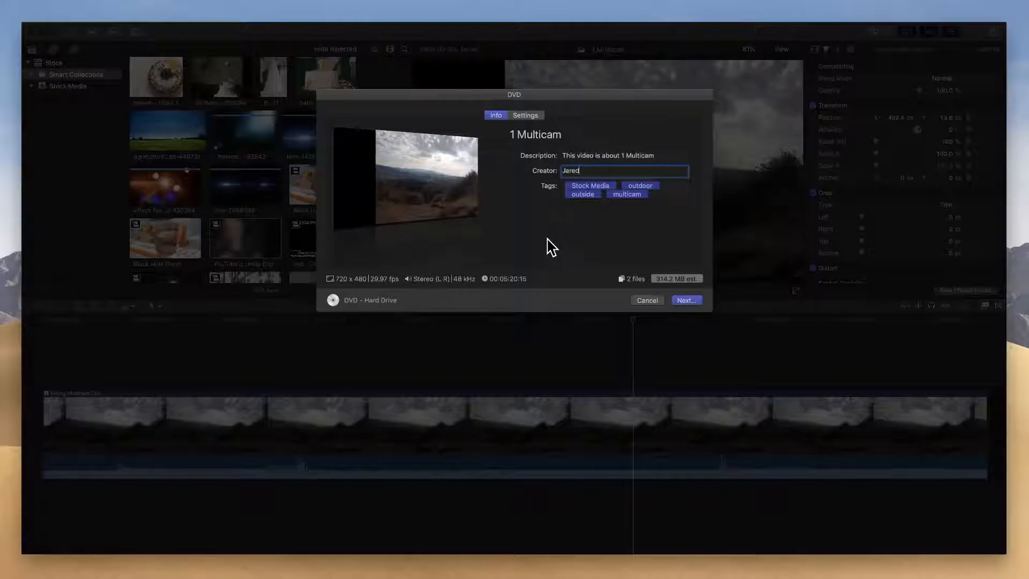
pyautogui.moveTo(500, 141)
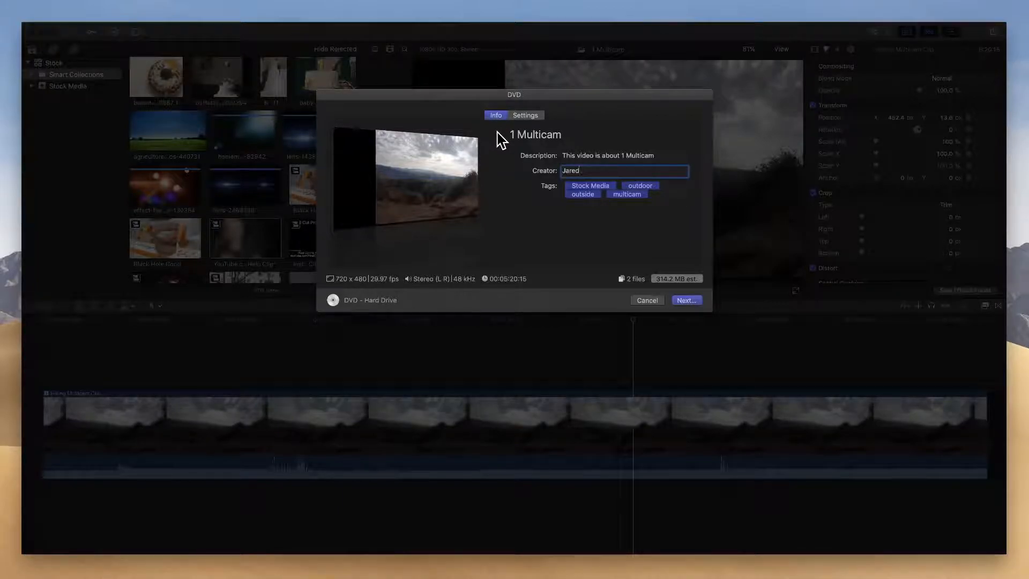
# Step: Show the Settings tab of the DVD share dialog
pyautogui.click(524, 115)
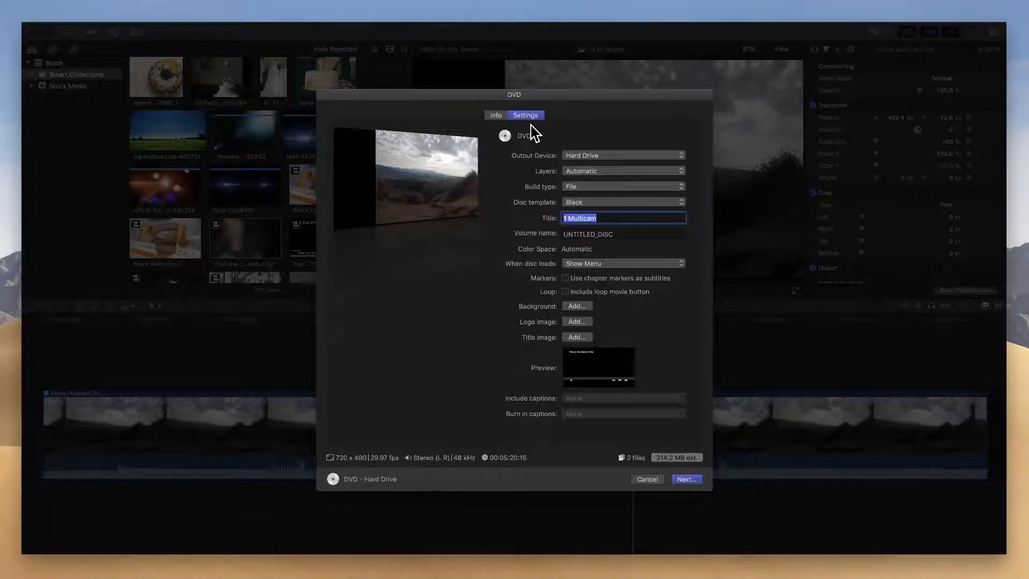
pyautogui.moveTo(511, 169)
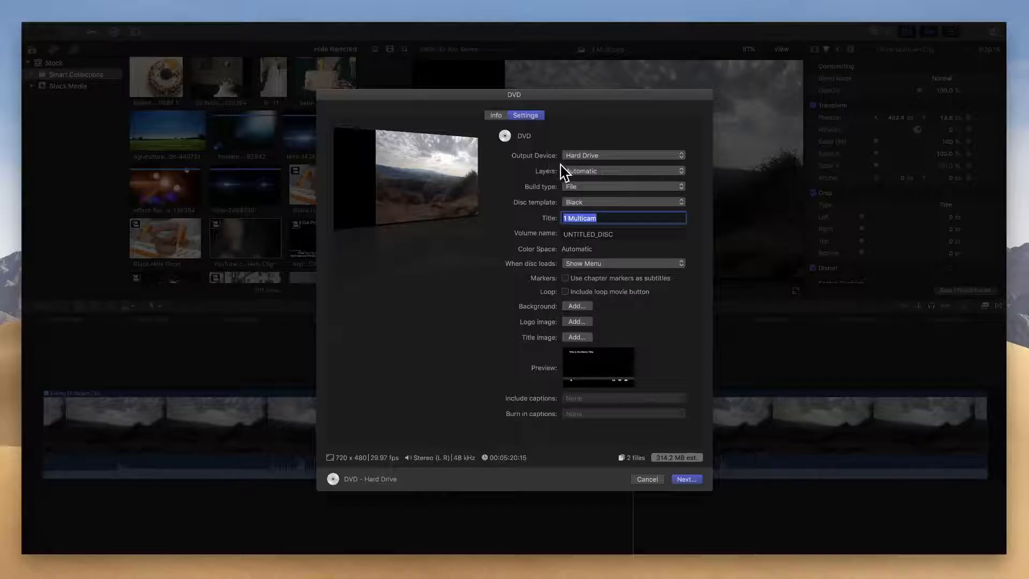
pyautogui.moveTo(620, 162)
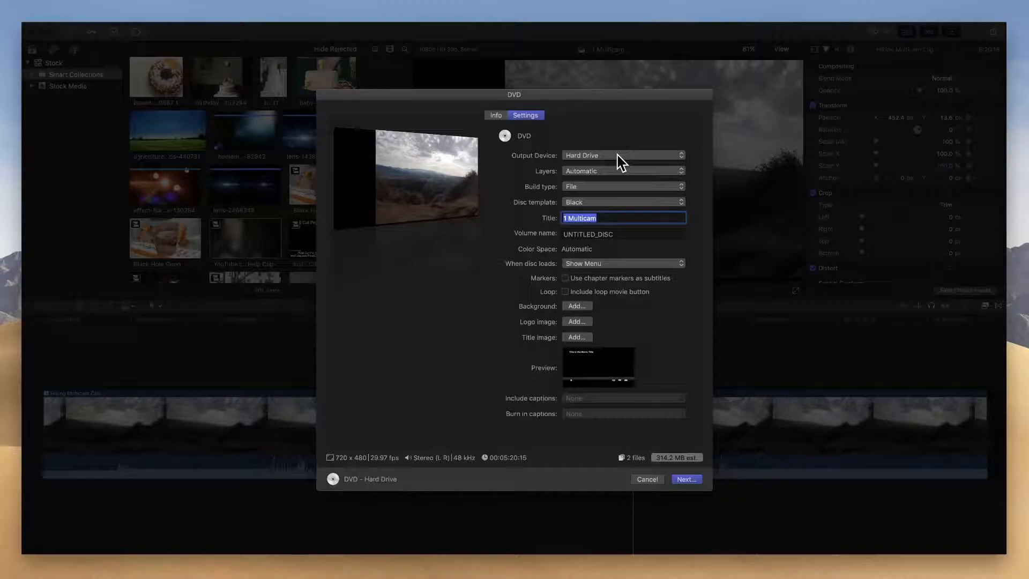
# Step: Keep Hard Drive as output device and list the Automatic, Single-layer and Double-layer options
pyautogui.click(622, 155)
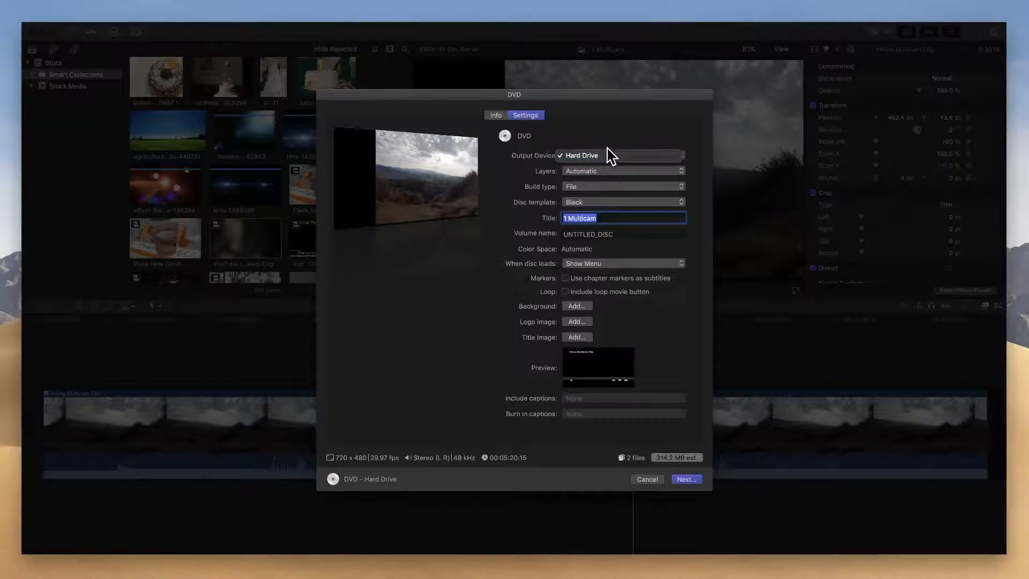
pyautogui.click(580, 155)
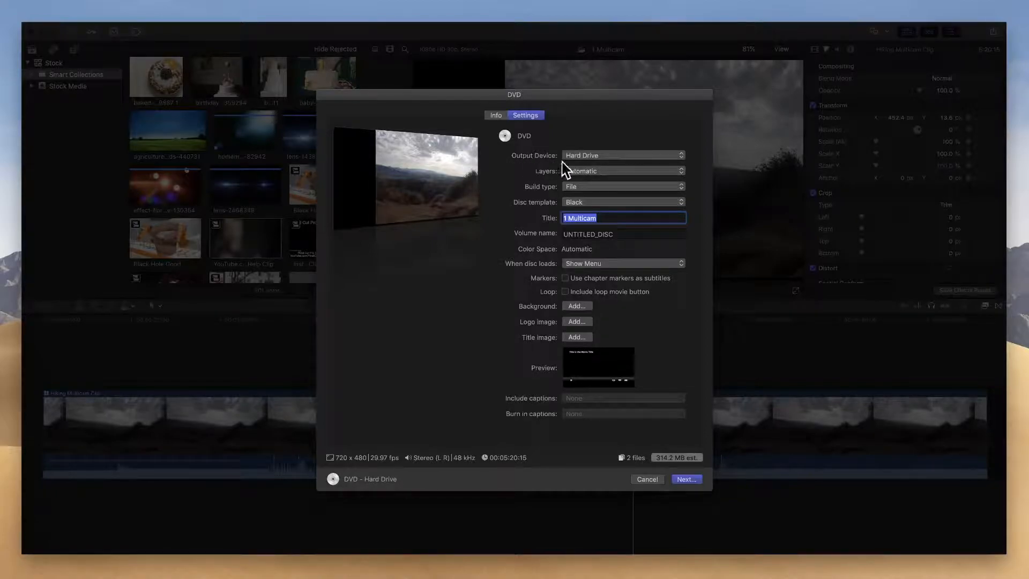
pyautogui.moveTo(597, 162)
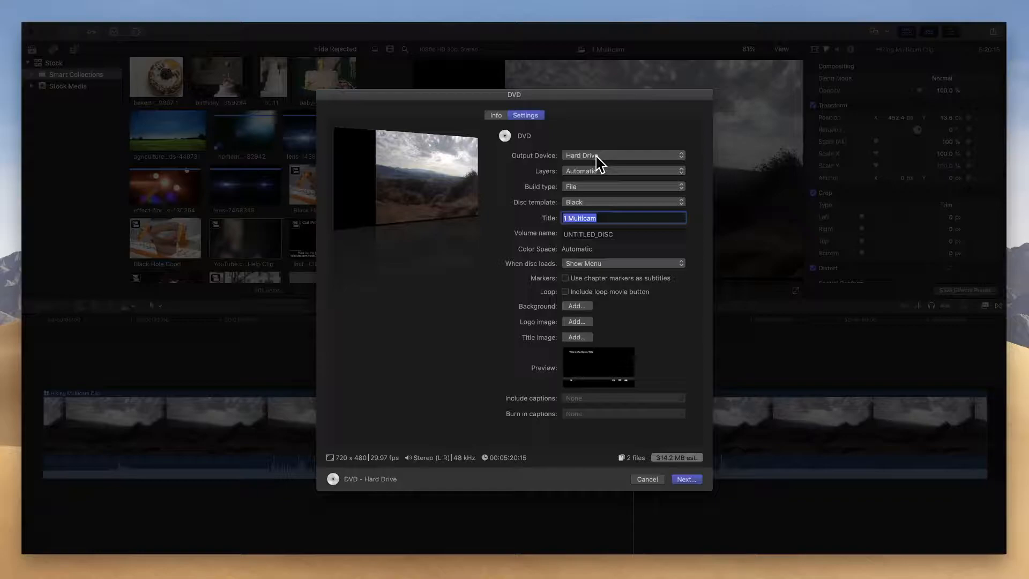
pyautogui.moveTo(549, 182)
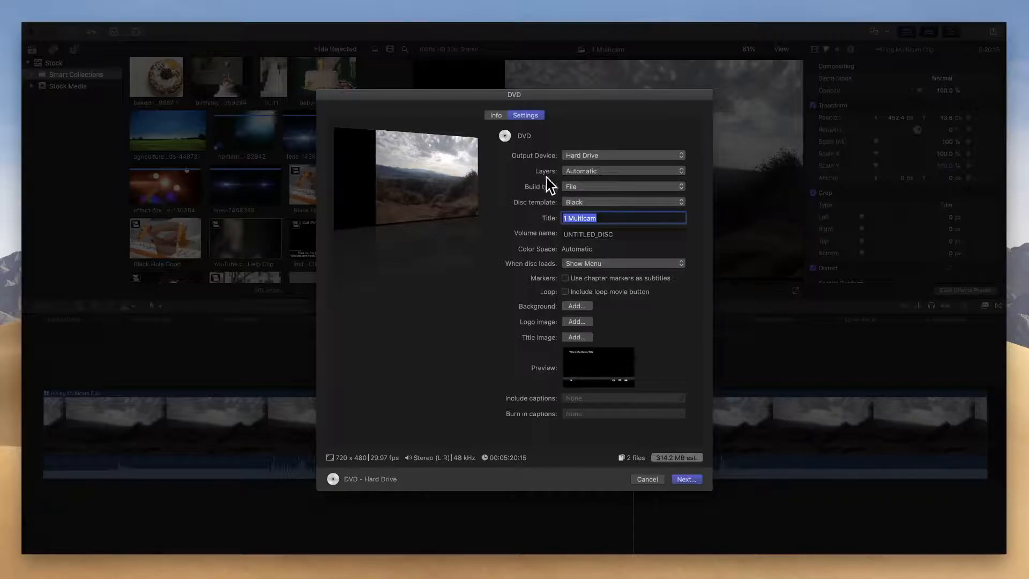
pyautogui.moveTo(623, 179)
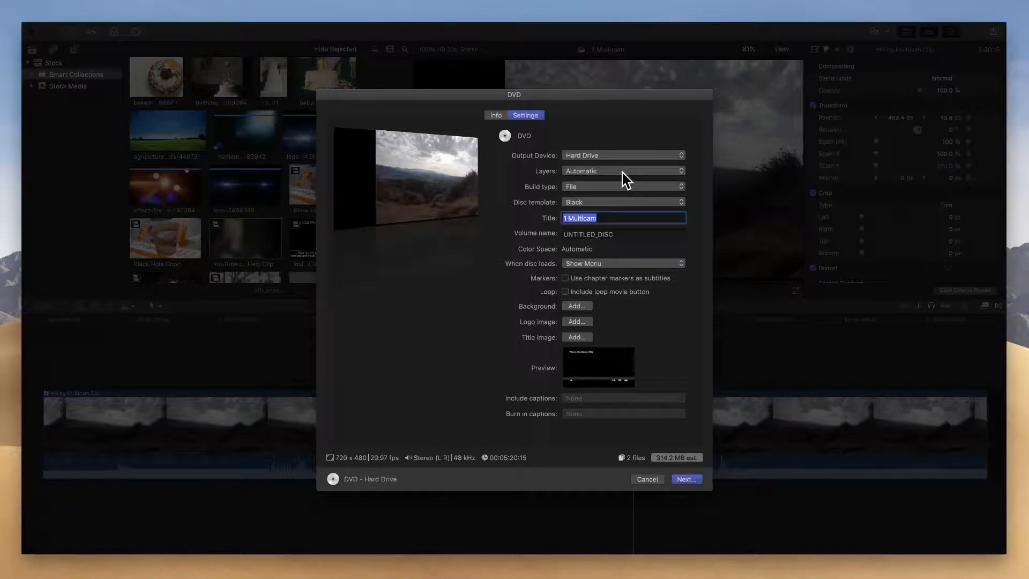
pyautogui.click(622, 171)
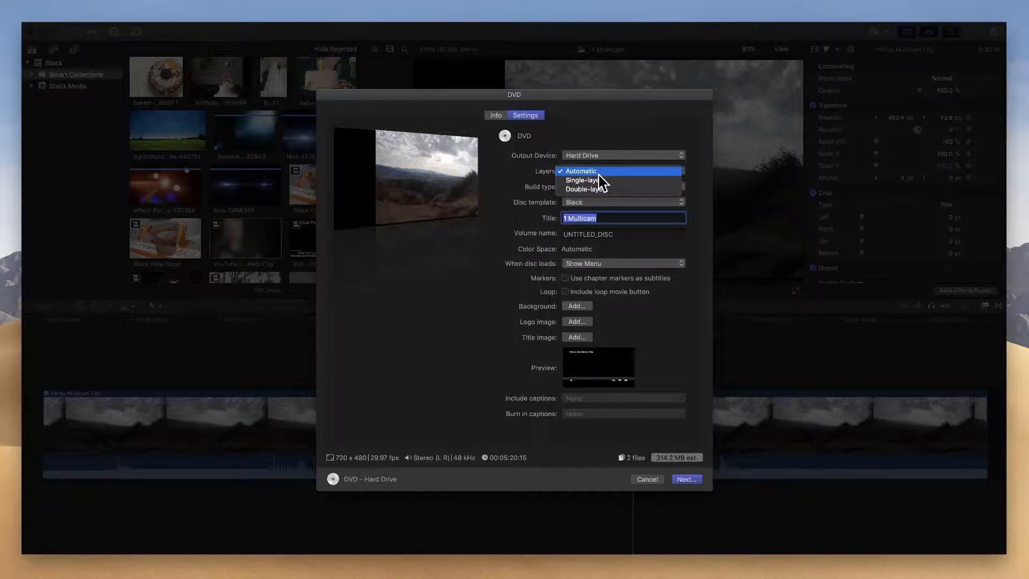
pyautogui.moveTo(602, 190)
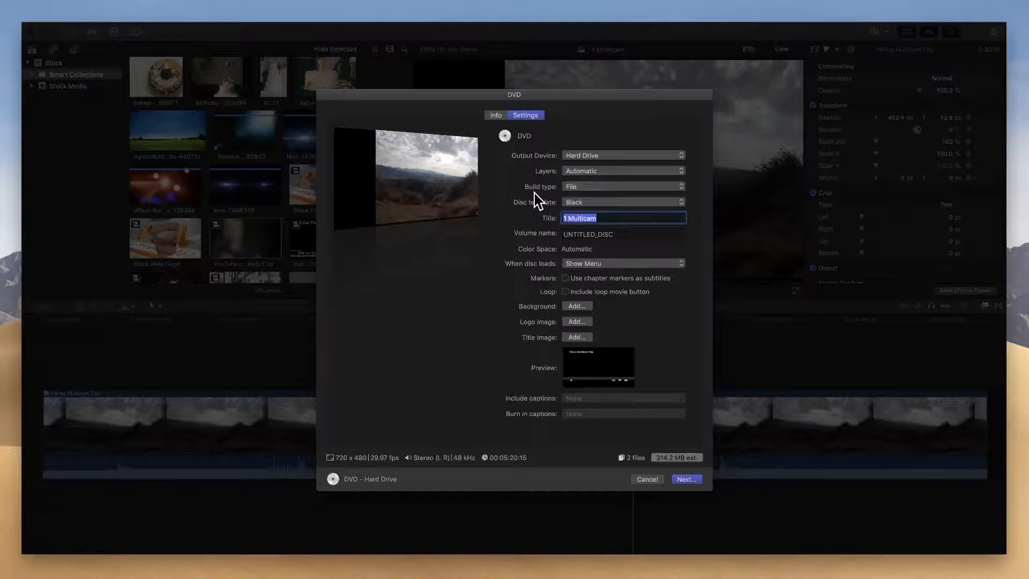
pyautogui.click(622, 186)
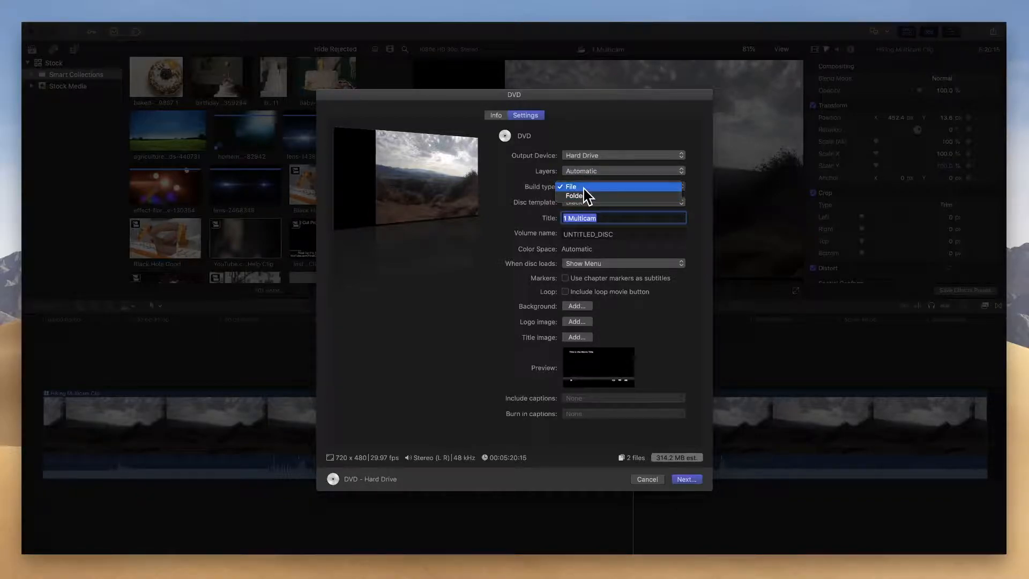
pyautogui.click(569, 187)
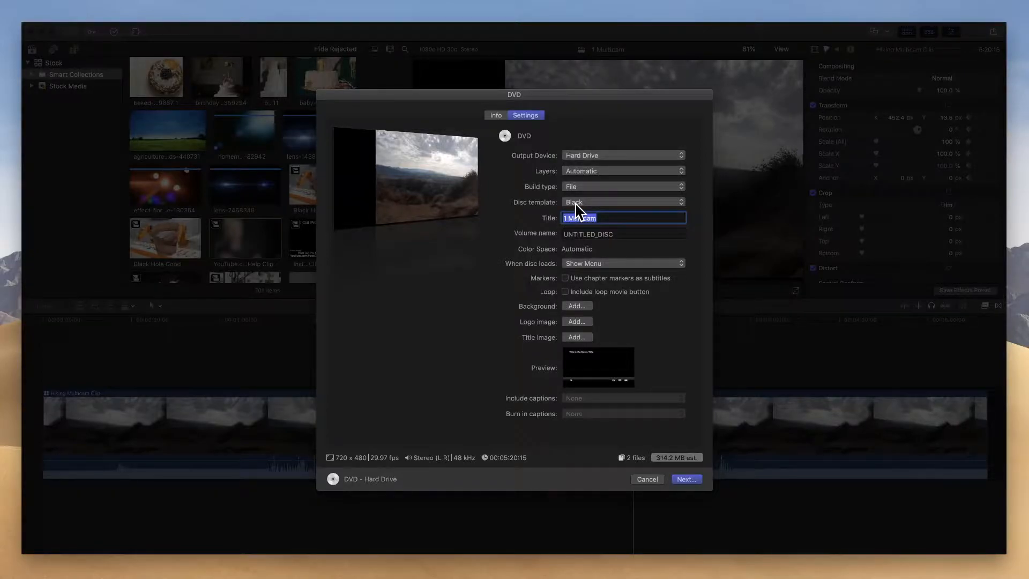
pyautogui.click(621, 201)
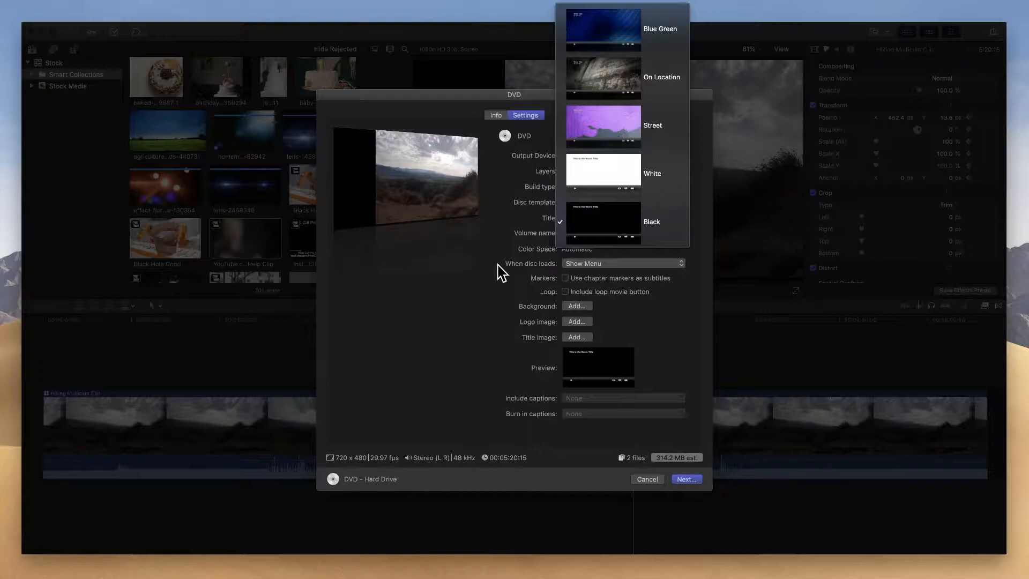
pyautogui.click(602, 221)
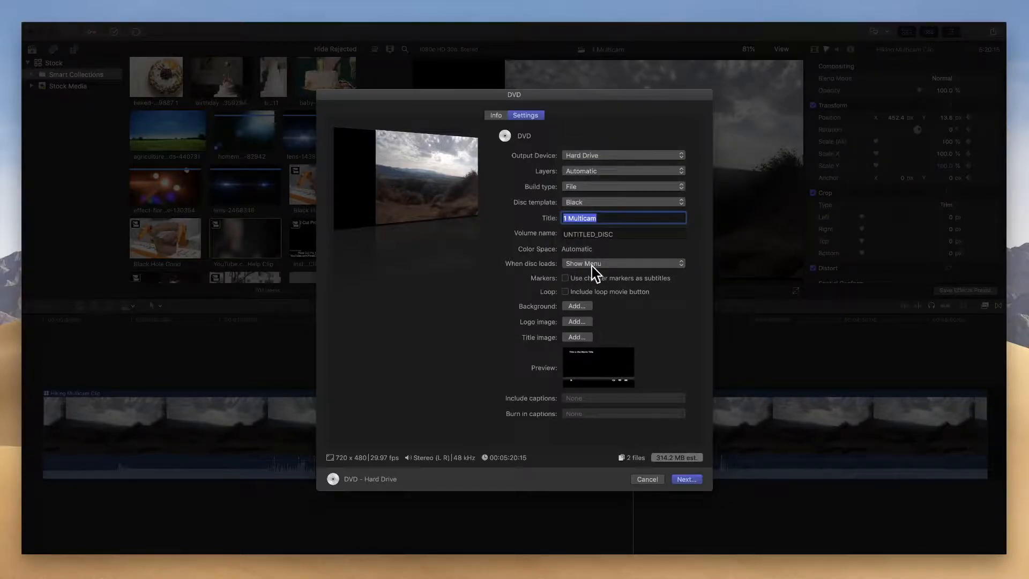
pyautogui.click(620, 263)
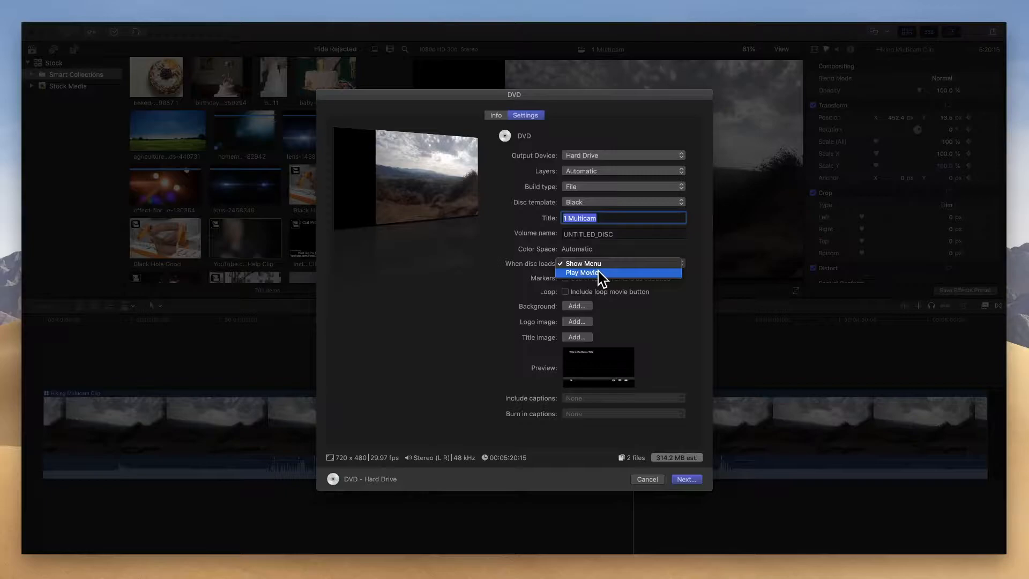
pyautogui.click(582, 263)
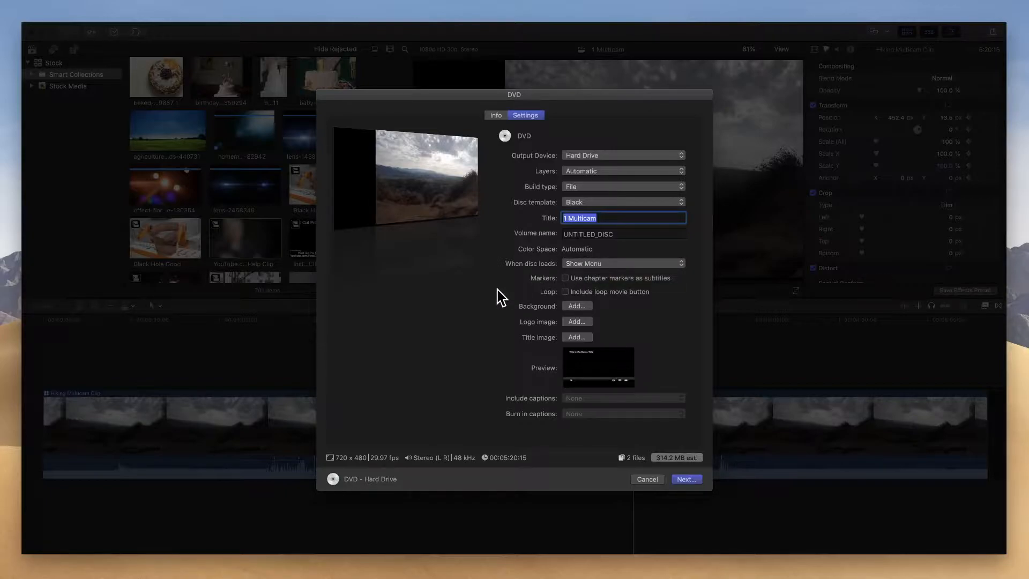
pyautogui.moveTo(552, 300)
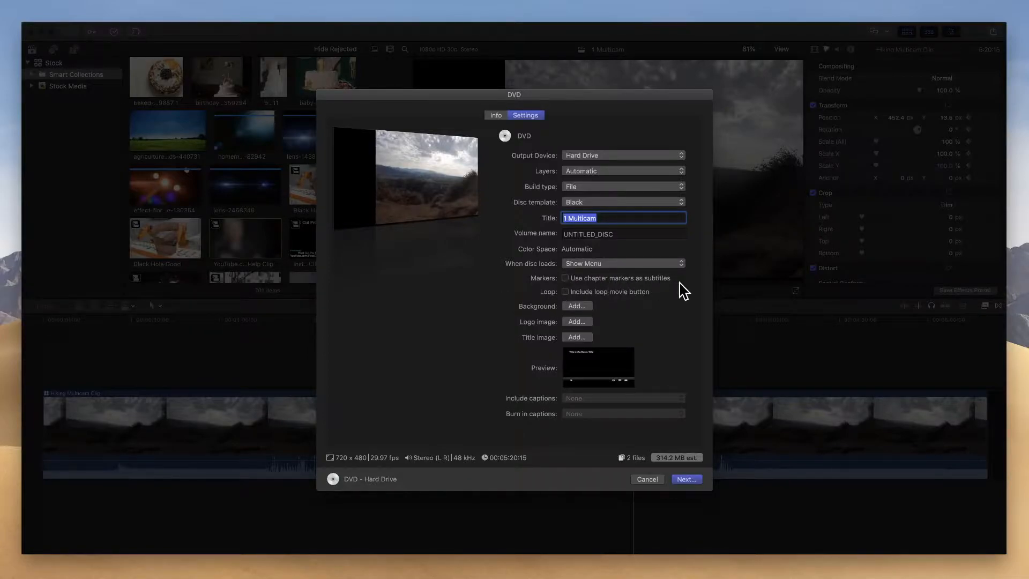
pyautogui.moveTo(593, 362)
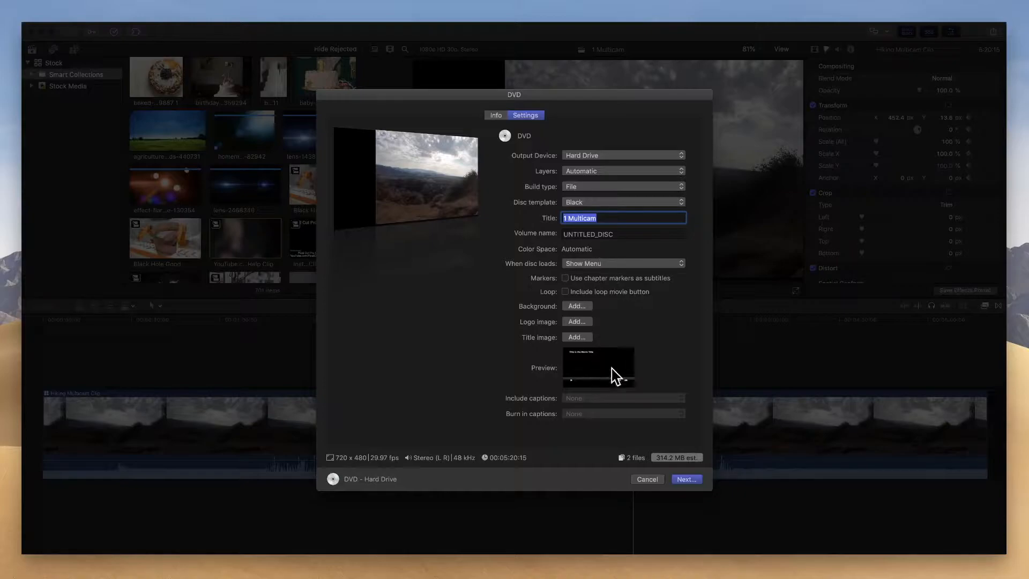
pyautogui.moveTo(606, 374)
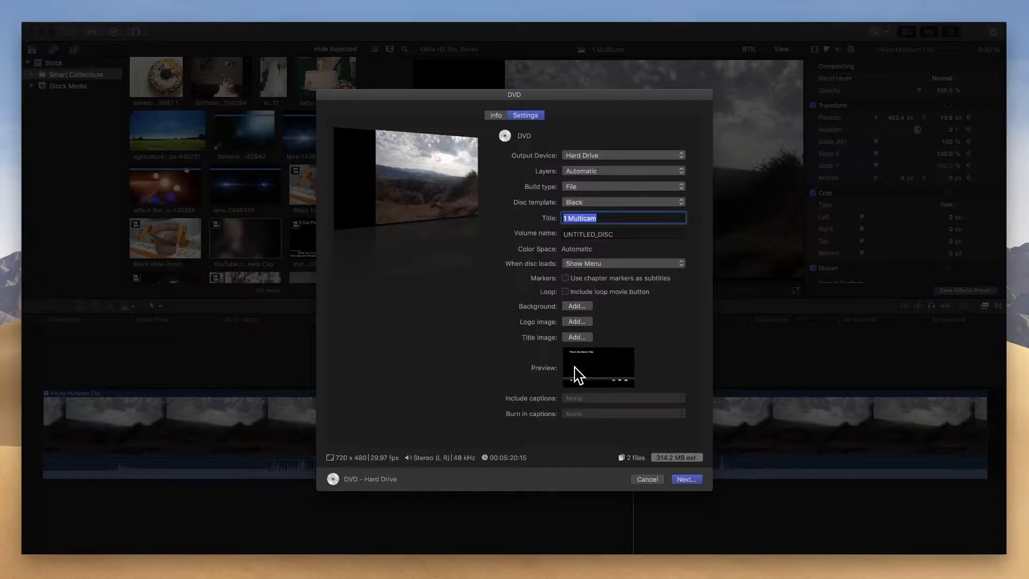
pyautogui.moveTo(599, 361)
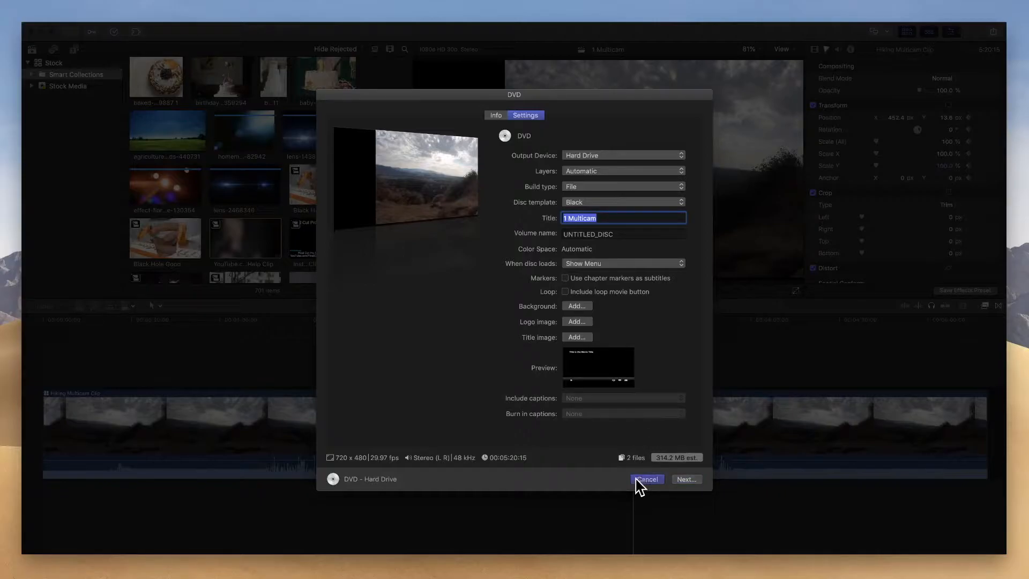
# Step: Cancel the DVD share and choose Blu-ray as the share destination
pyautogui.click(645, 479)
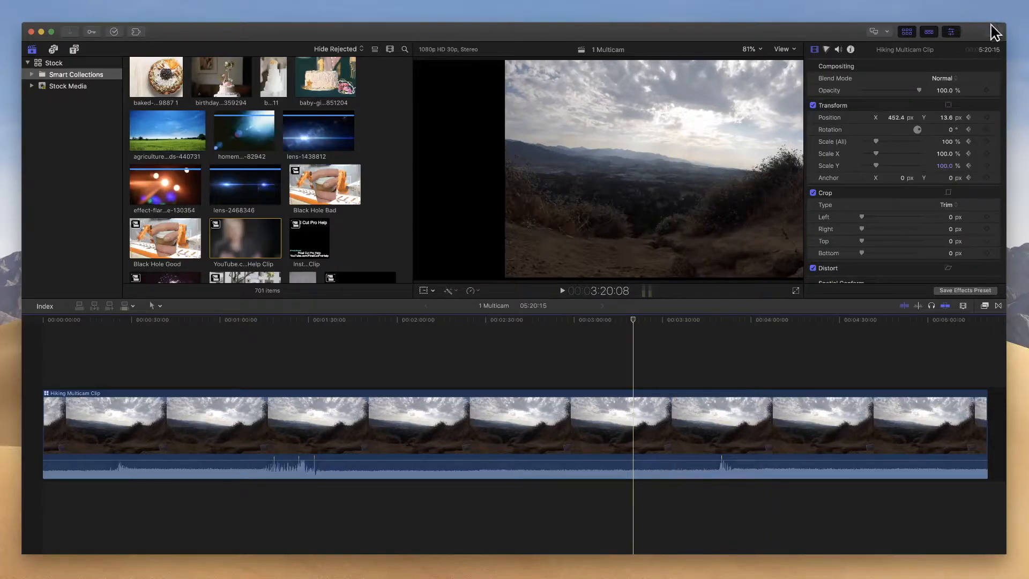
pyautogui.click(992, 31)
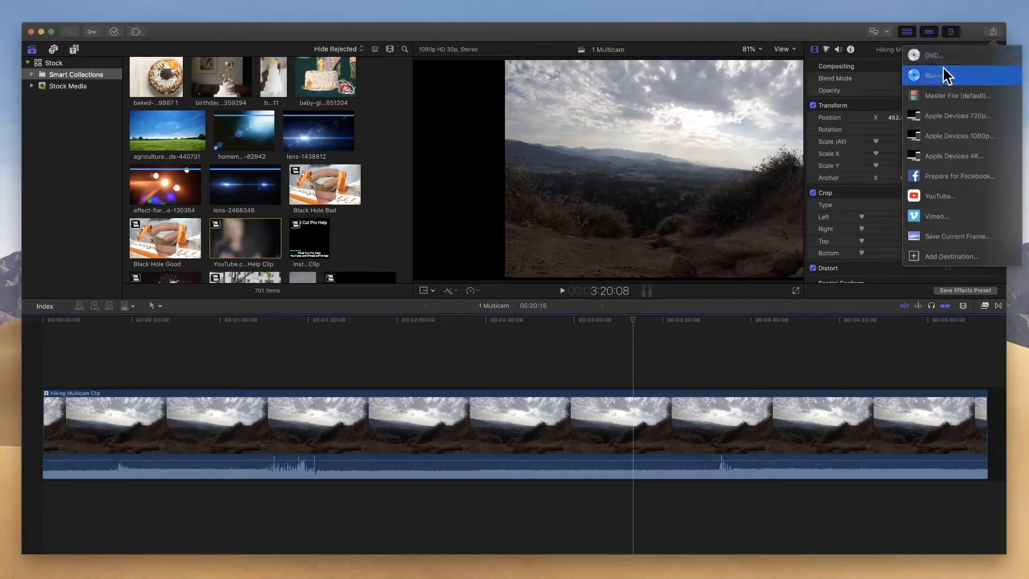
pyautogui.click(932, 75)
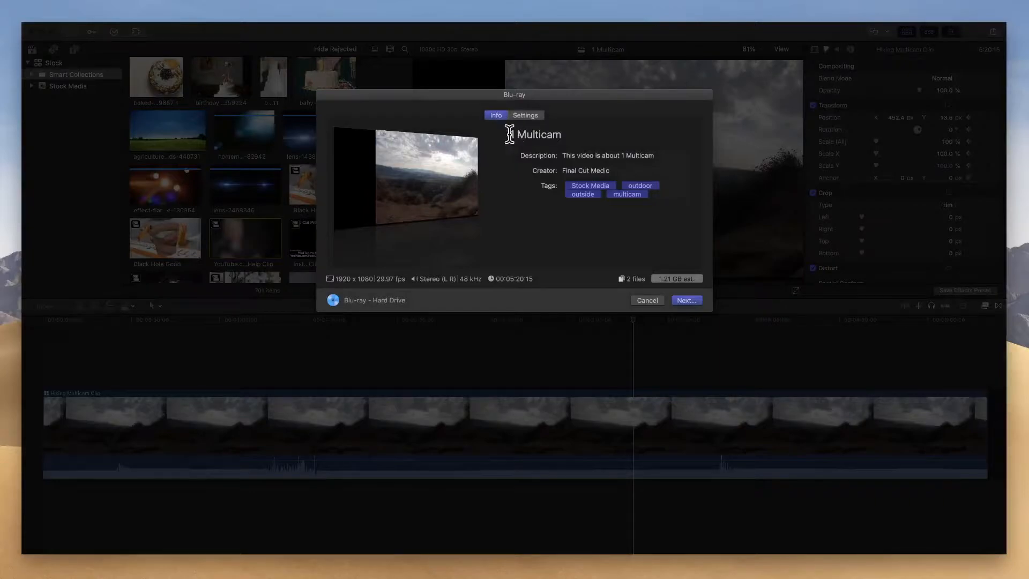
# Step: Select the disc title field, then show the Blu-ray Settings tab
pyautogui.click(538, 134)
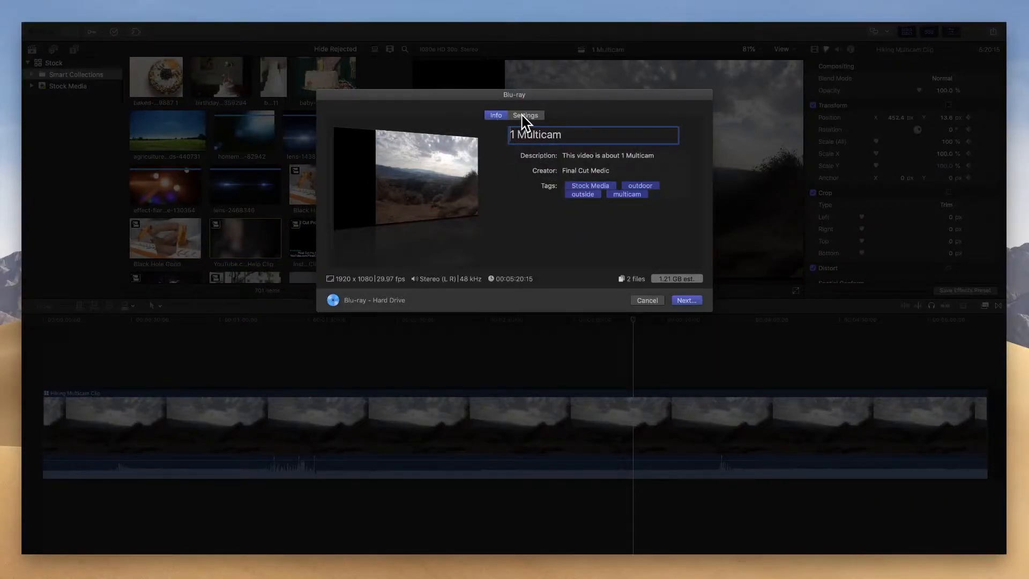
pyautogui.click(525, 115)
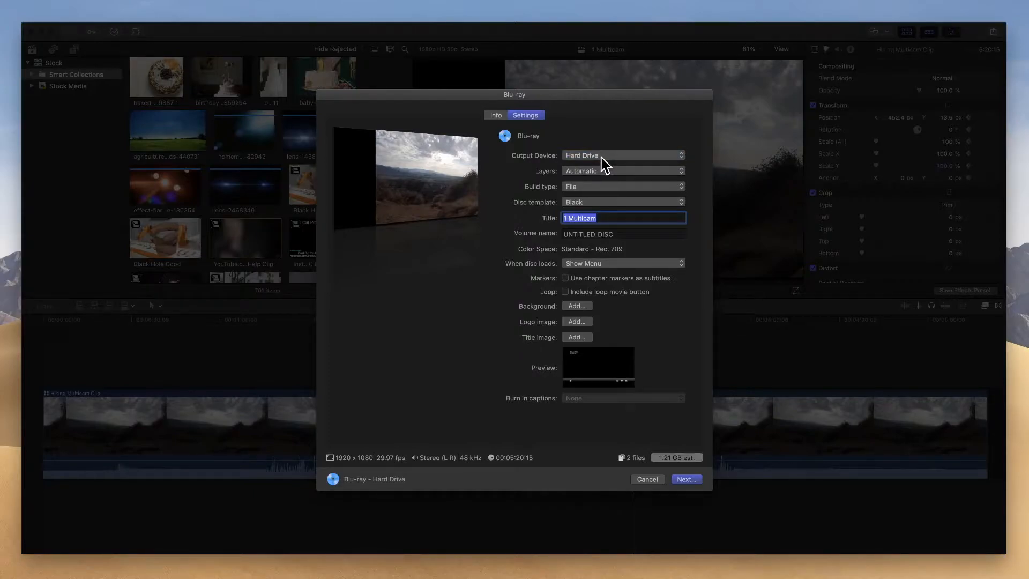
pyautogui.moveTo(622, 374)
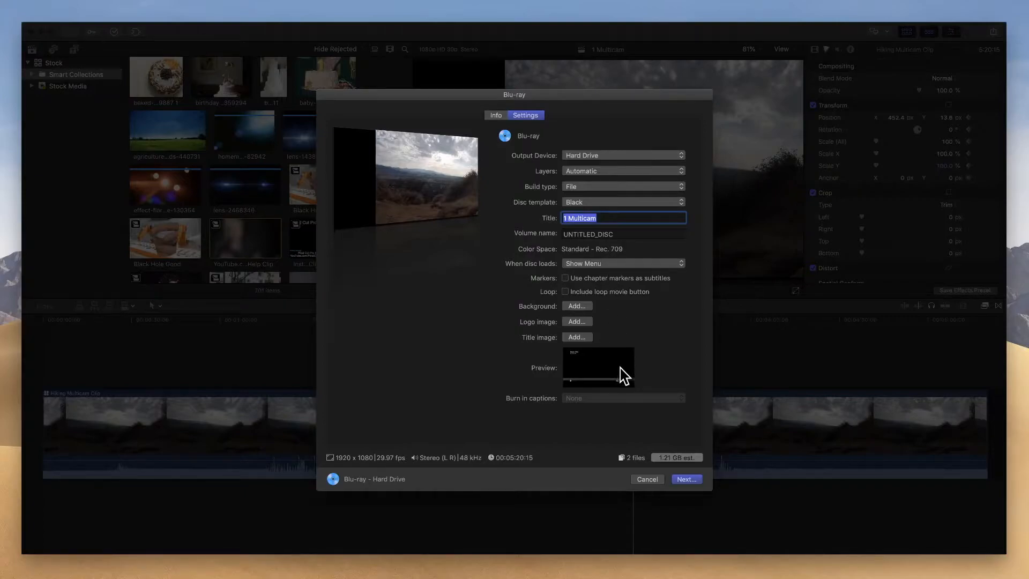
pyautogui.moveTo(612, 375)
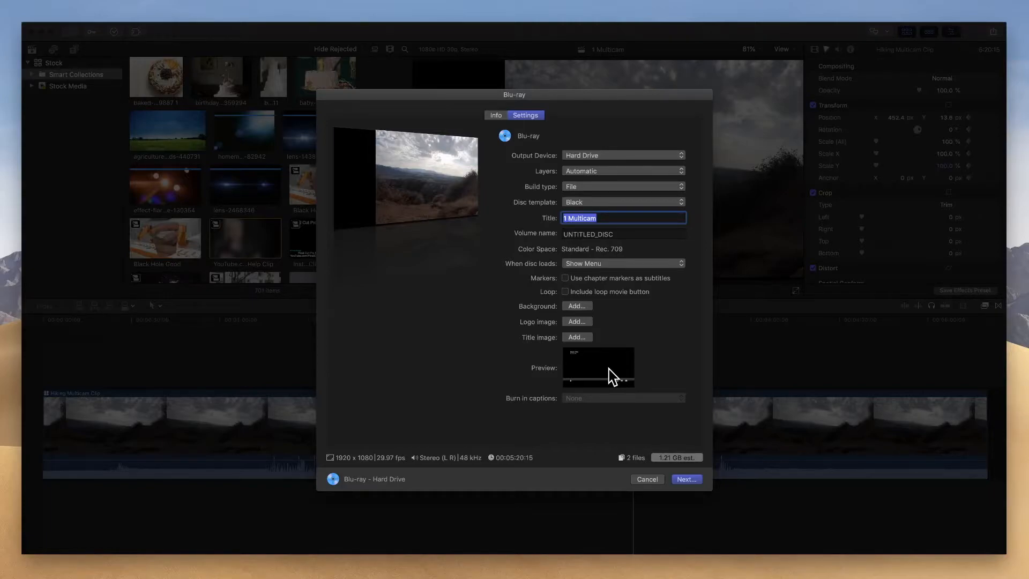
pyautogui.moveTo(593, 161)
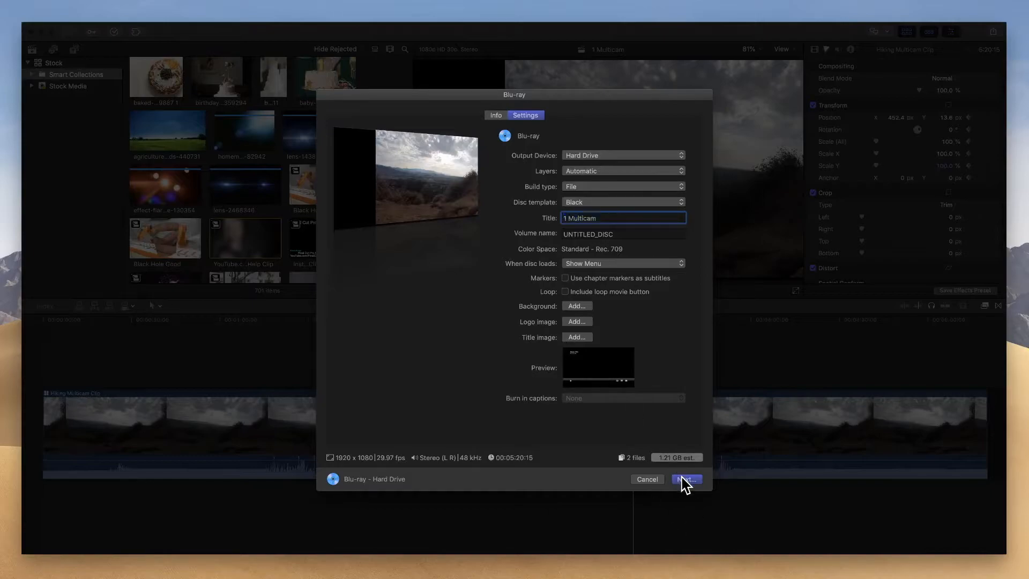
# Step: Continue the Blu-ray export to save the disc image to the hard drive
pyautogui.click(686, 479)
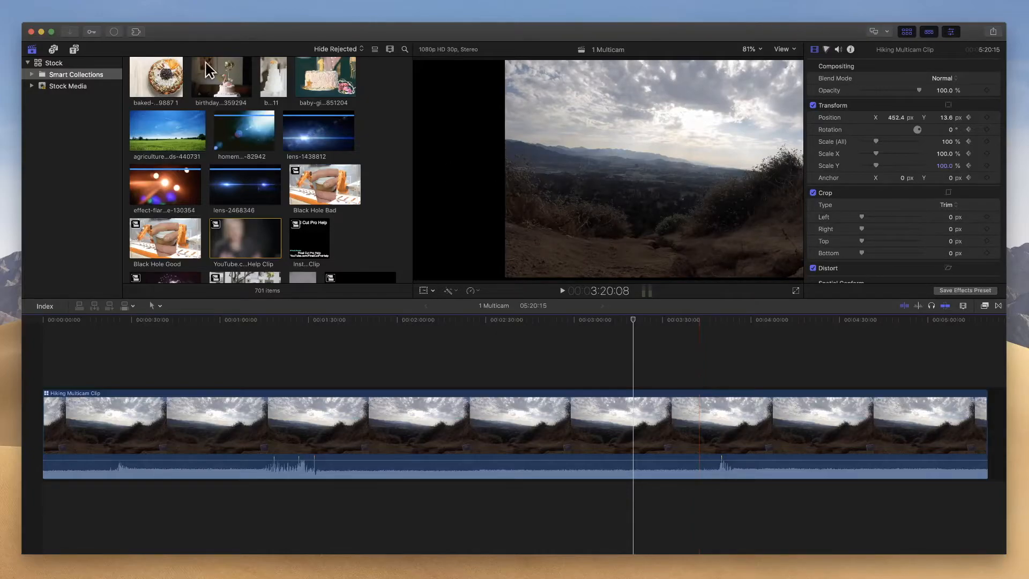
pyautogui.click(114, 31)
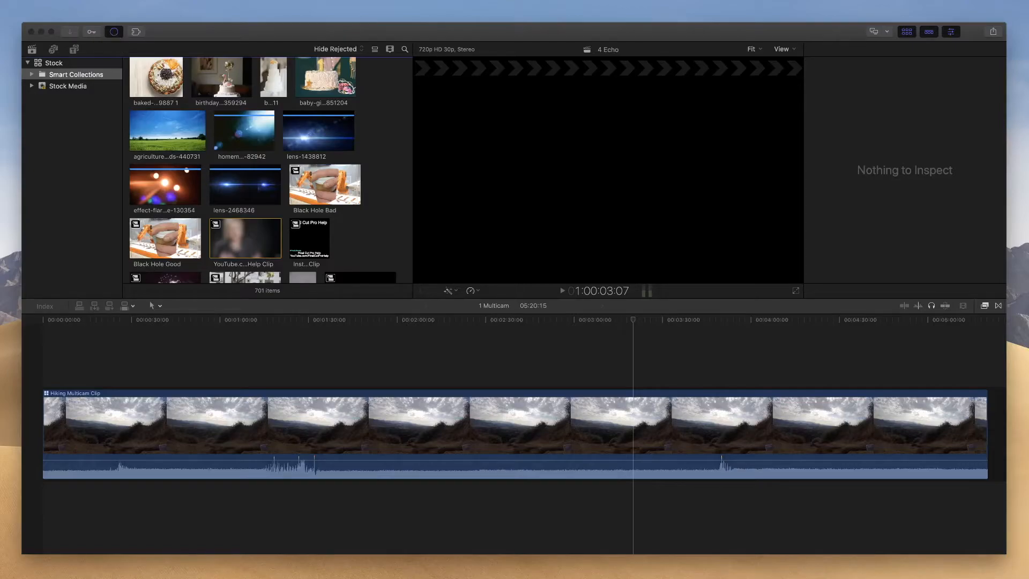
# Step: Show Background Tasks with Sharing expanded, writing 1 Multicam.ac3 at about 6%
pyautogui.click(113, 31)
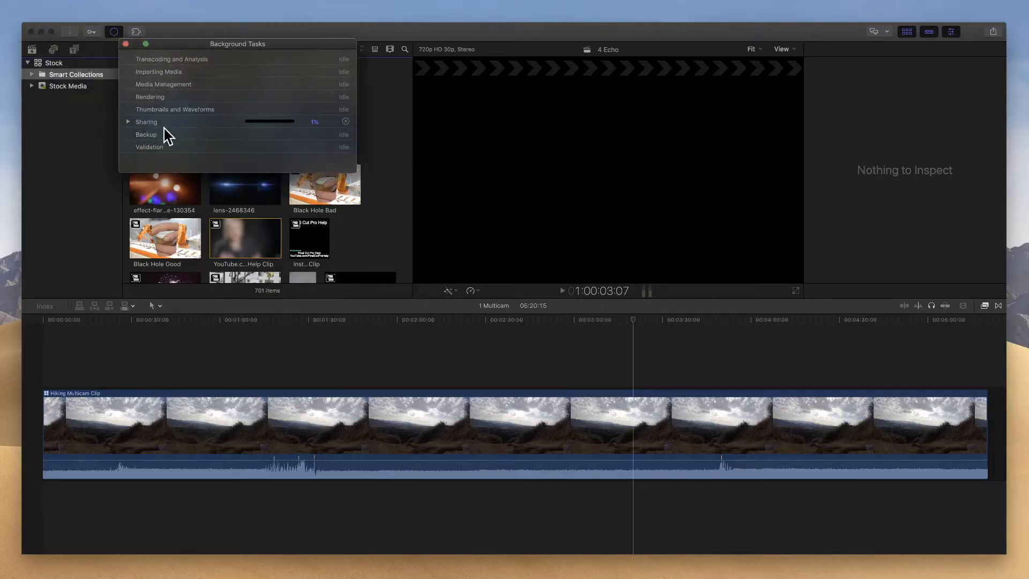
pyautogui.click(128, 122)
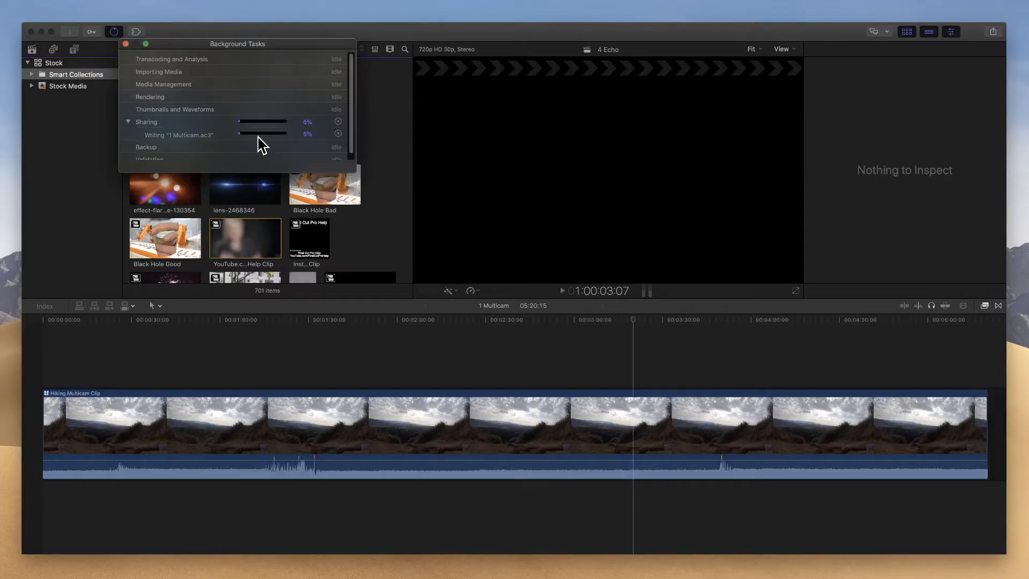
pyautogui.moveTo(140, 139)
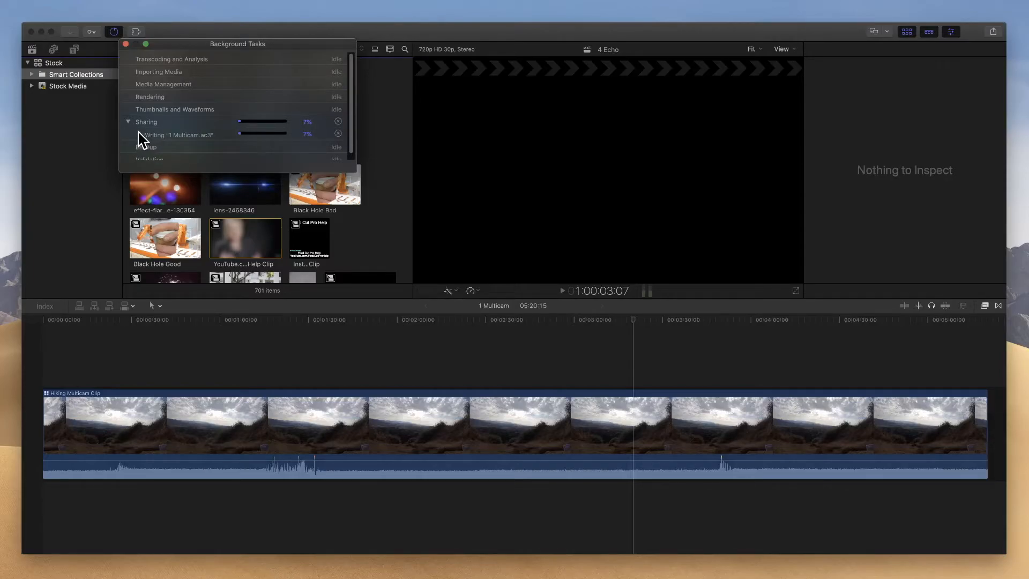